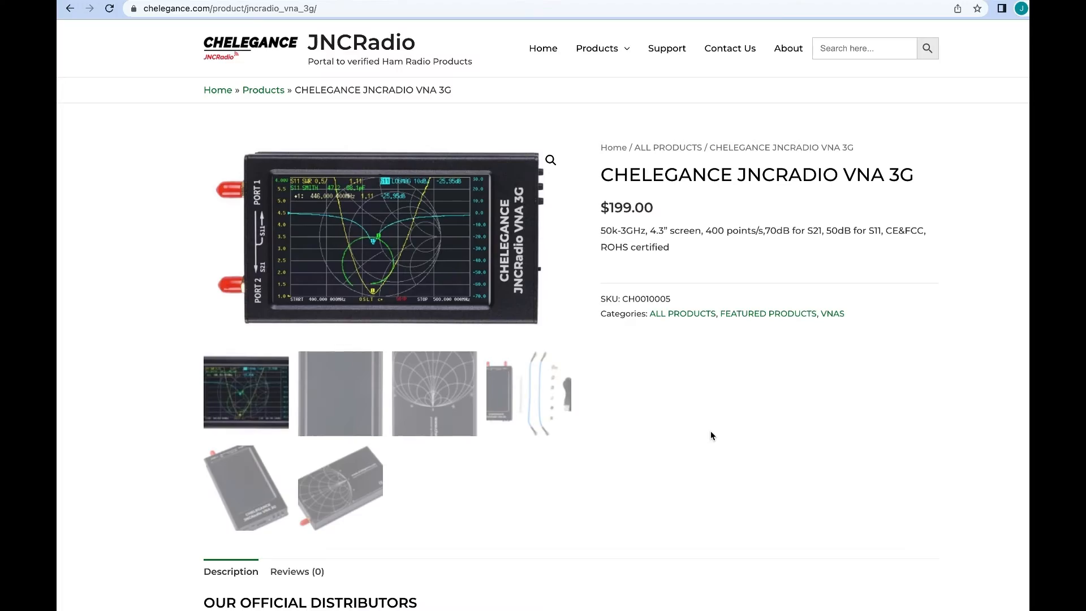
pyautogui.scroll(-3)
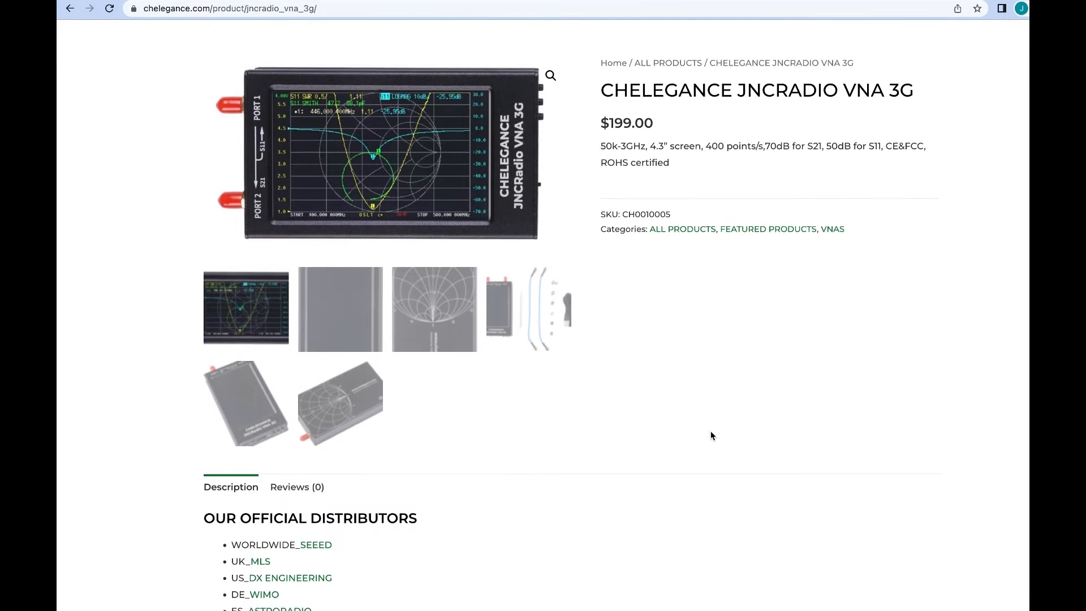
pyautogui.scroll(-3)
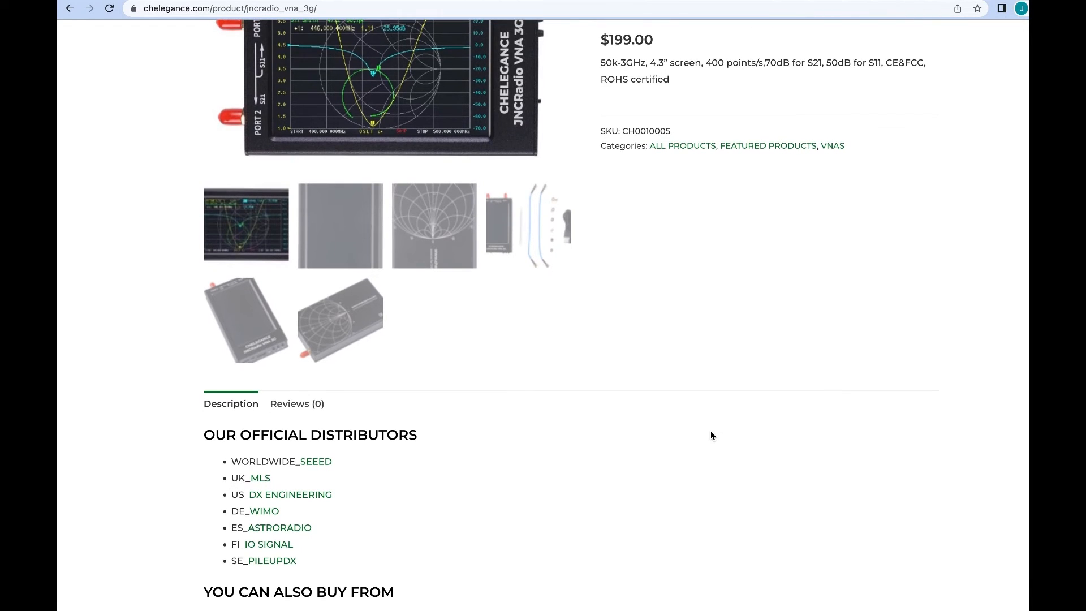
pyautogui.scroll(-3)
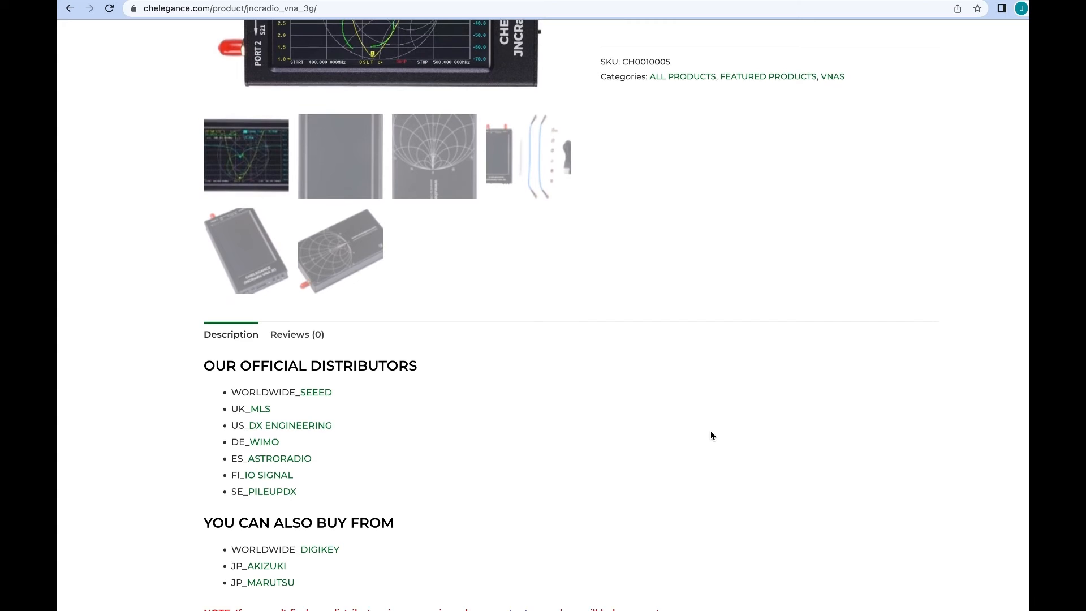